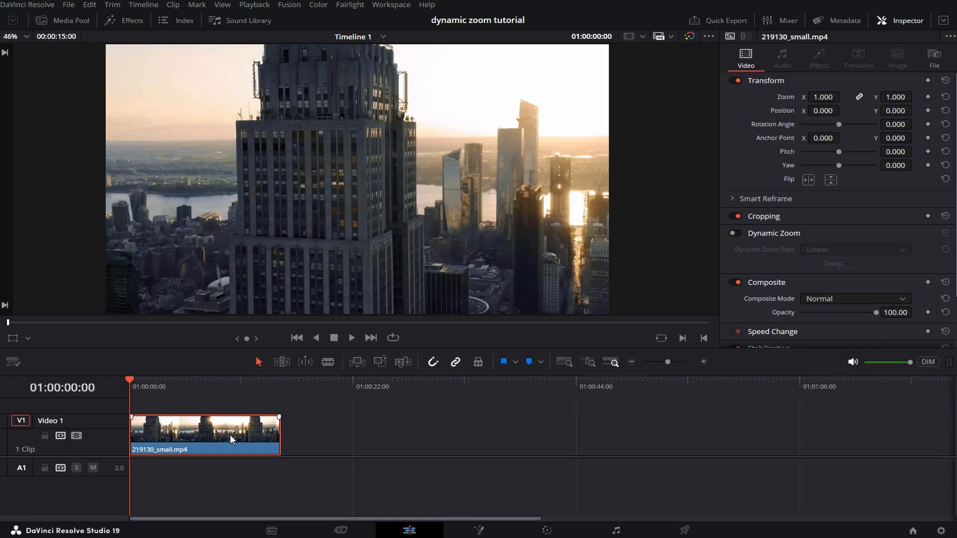
pyautogui.moveTo(766, 164)
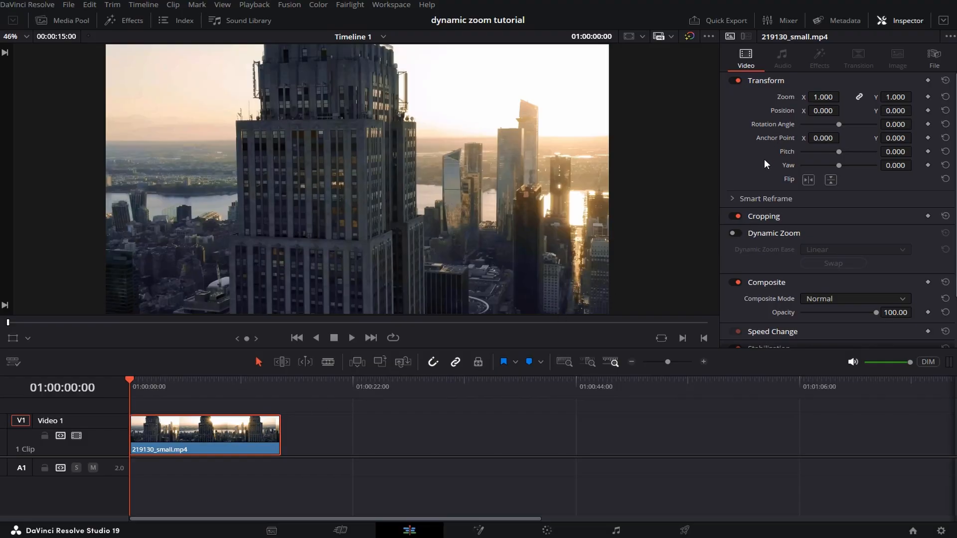
# Enable Dynamic Zoom on the skyline clip in the Inspector's Video settings.
pyautogui.click(734, 233)
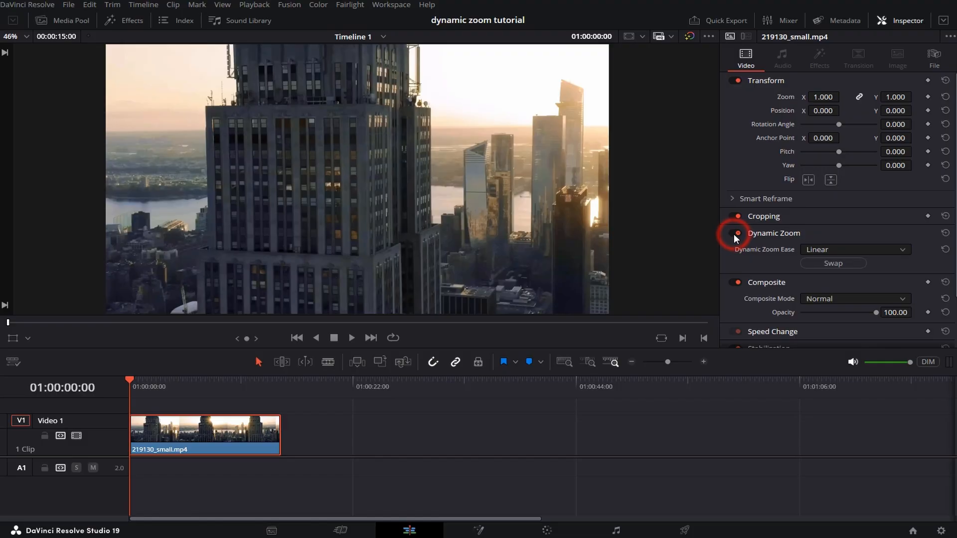
pyautogui.click(736, 233)
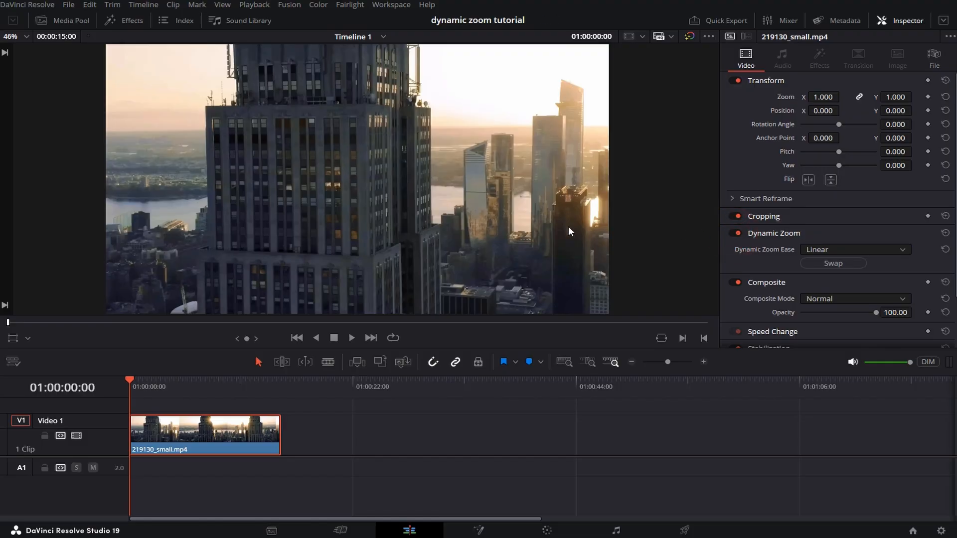
pyautogui.moveTo(27, 341)
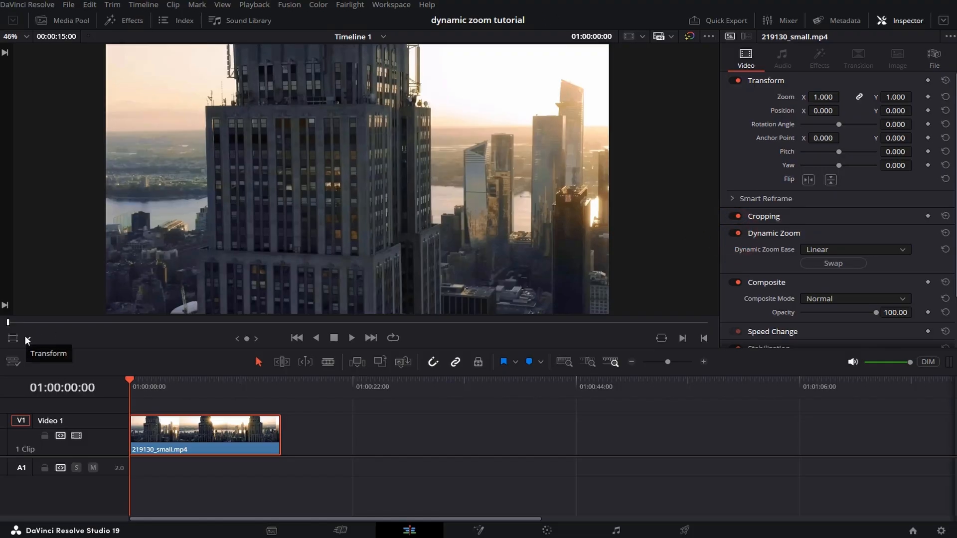
# Switch the viewer overlay to Dynamic Zoom and shrink the green start box around the sunlit towers on the right.
pyautogui.click(27, 340)
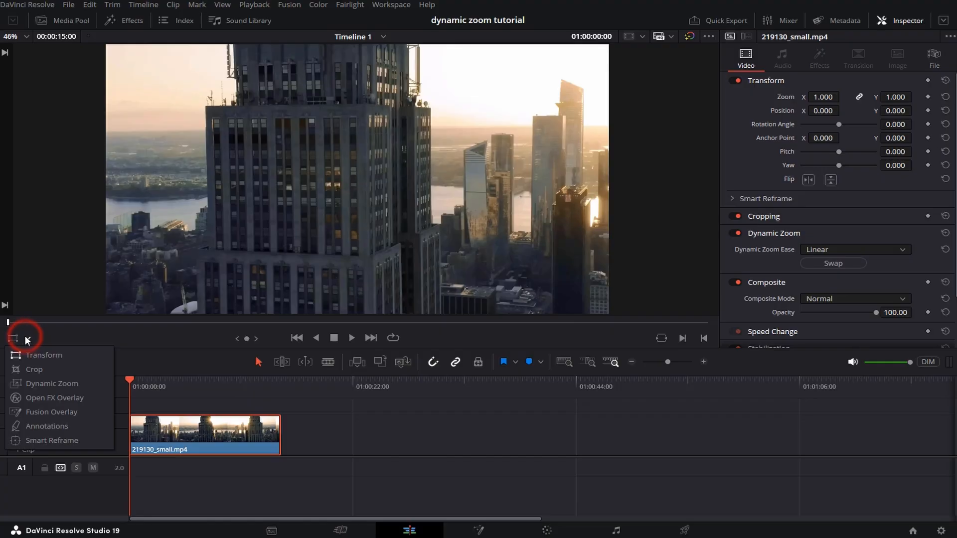
pyautogui.click(51, 382)
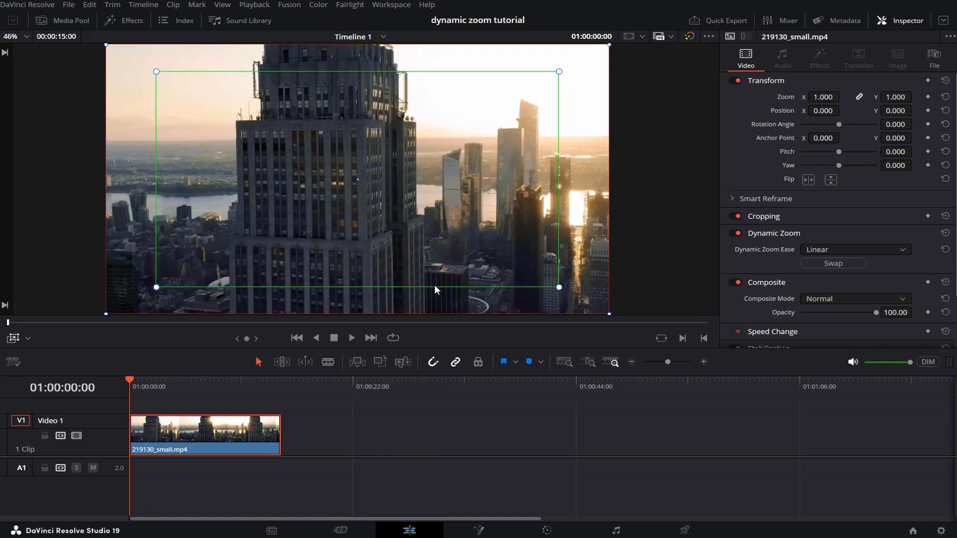
pyautogui.moveTo(561, 293)
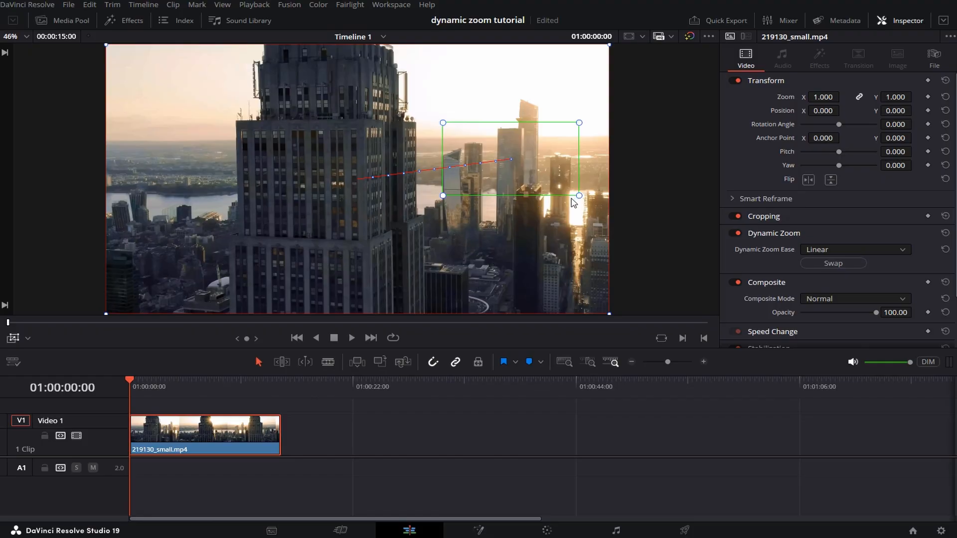
pyautogui.moveTo(578, 195); pyautogui.dragTo(601, 210)
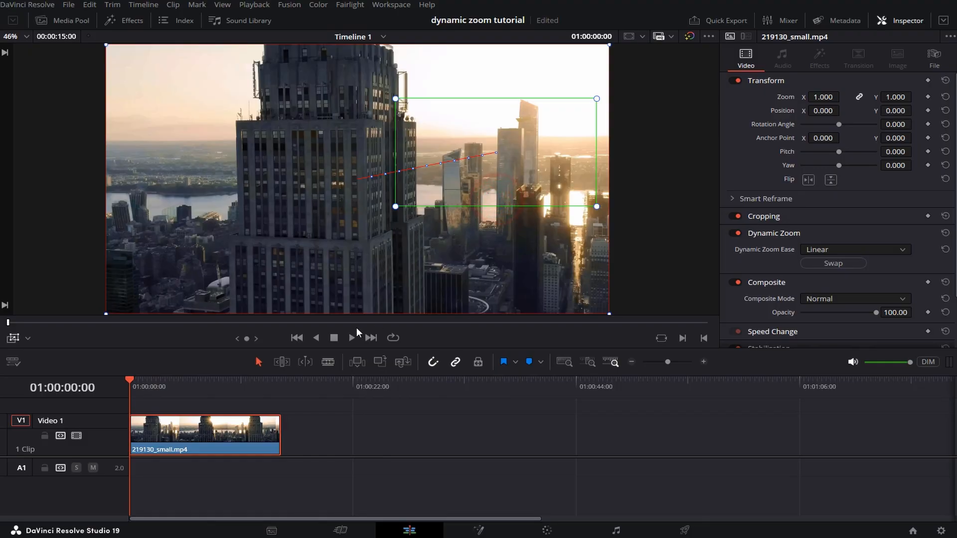
# Play and pause the clip repeatedly to preview the zoom pulling out to the full skyline.
pyautogui.click(352, 338)
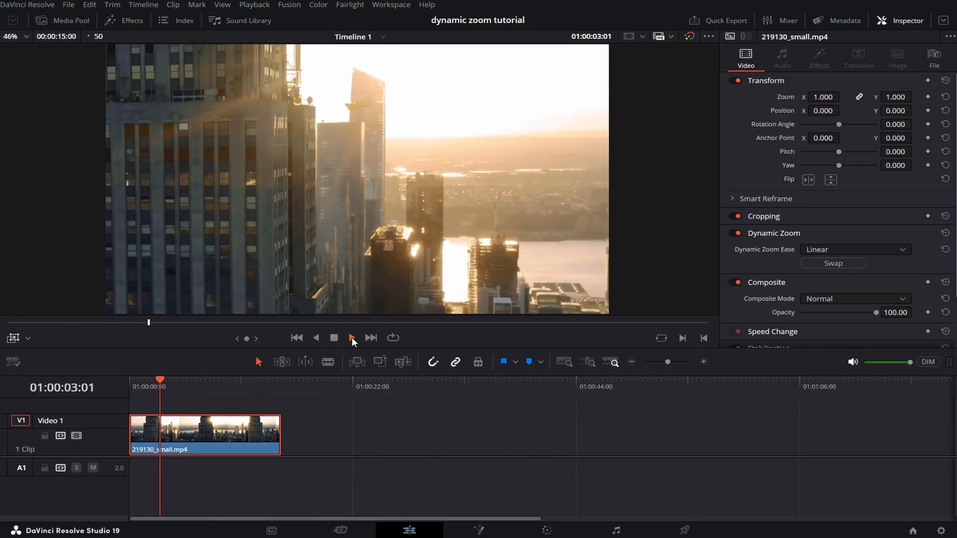
pyautogui.click(351, 337)
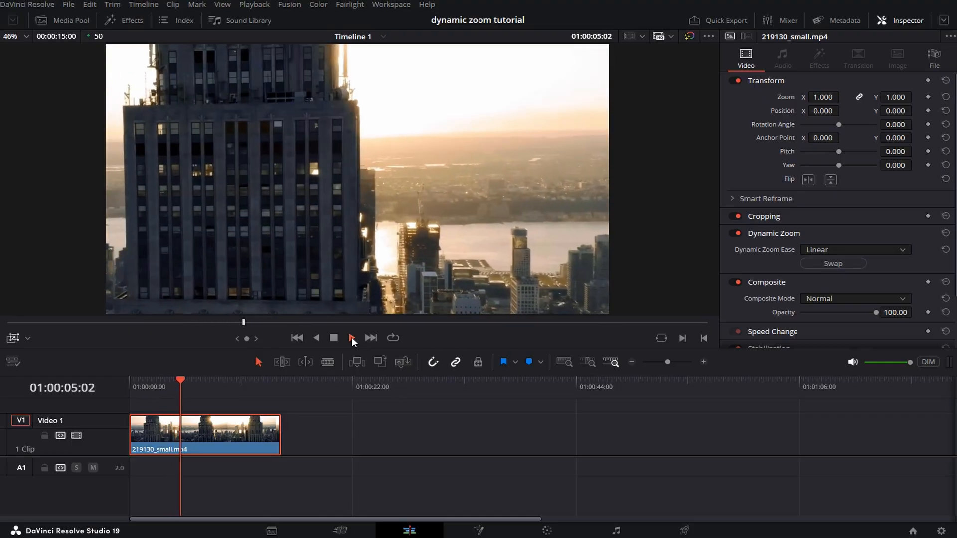
pyautogui.click(352, 338)
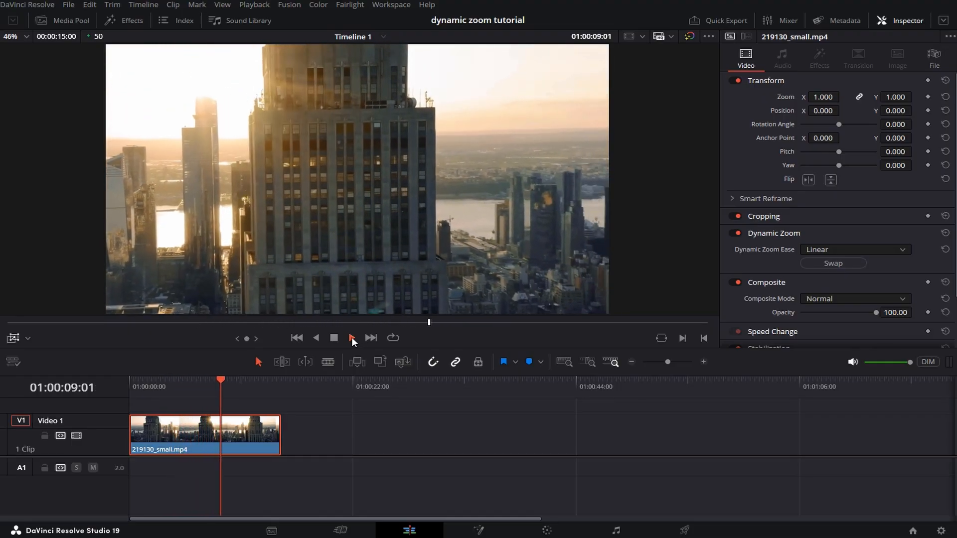
pyautogui.click(351, 338)
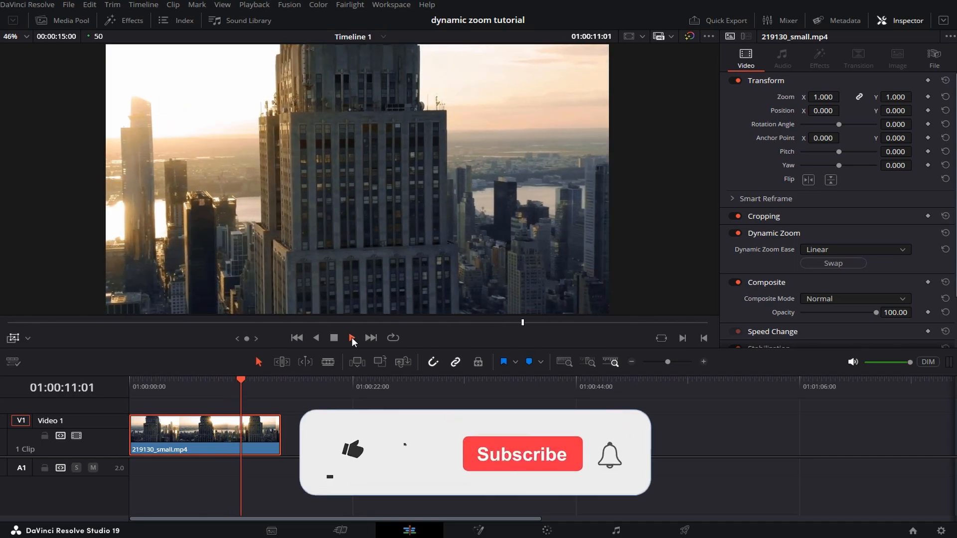